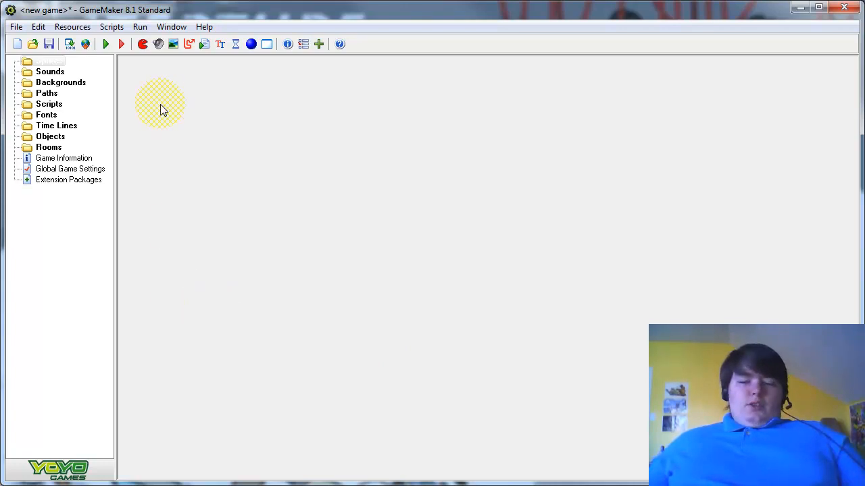
{"action": "mouse_move", "coordinate": [143, 43]}
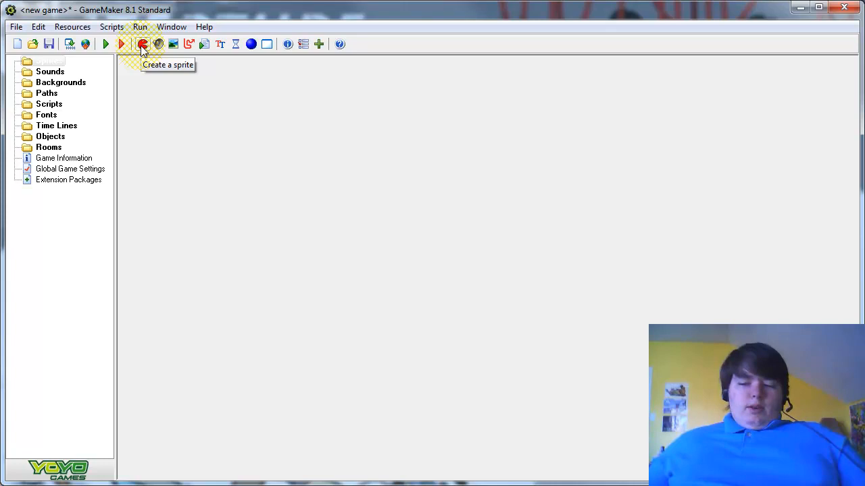
Create a new sprite from planet3.png and name it planet_spr.
{"action": "left_click", "coordinate": [143, 43]}
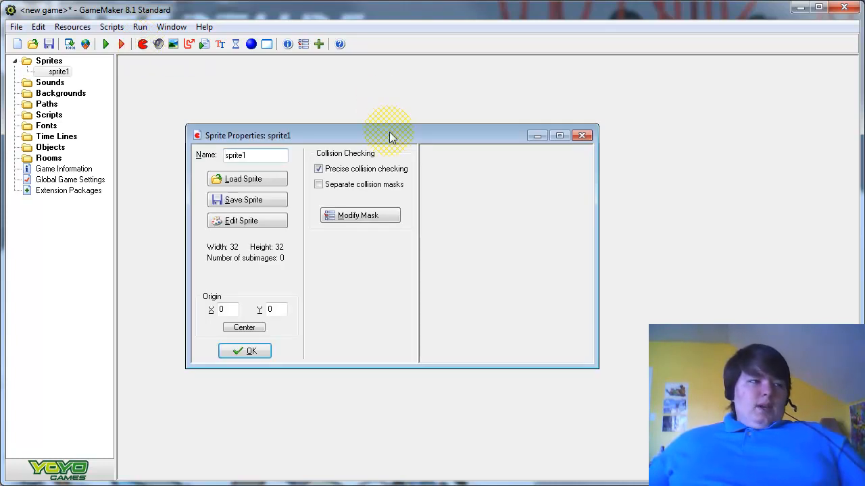
{"action": "left_click", "coordinate": [243, 178]}
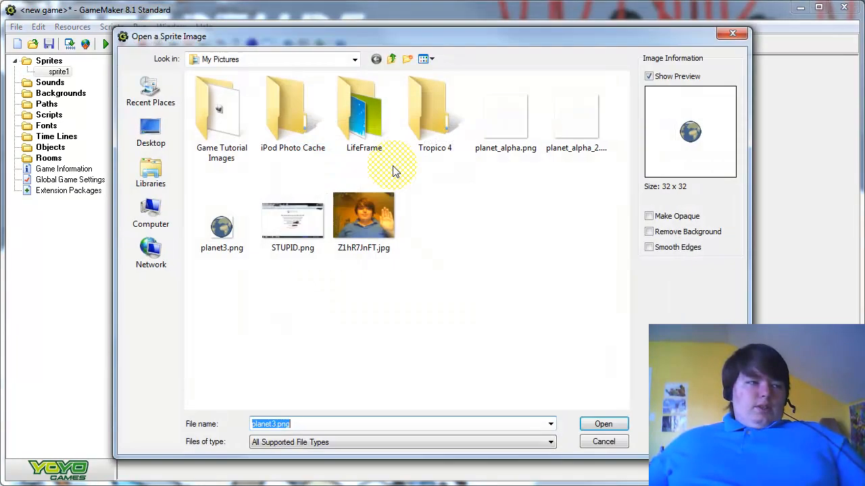
{"action": "left_click", "coordinate": [602, 424]}
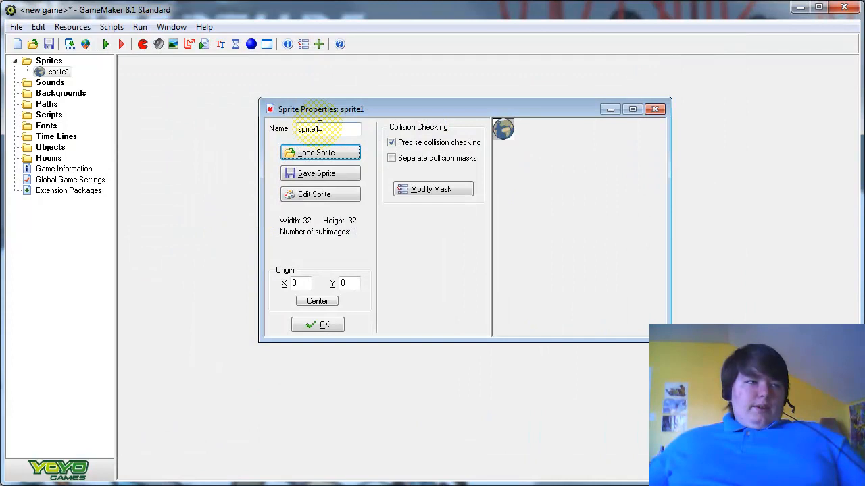
{"action": "type", "text": "planet_spr"}
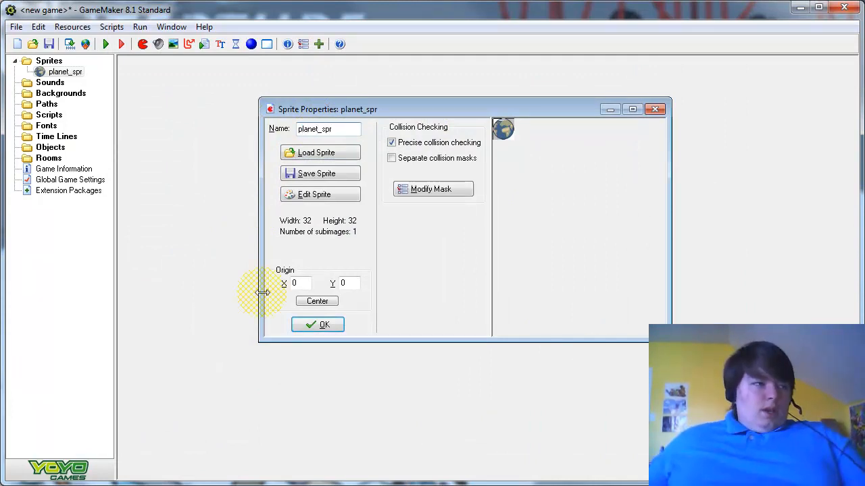
Duplicate planet_spr as planet_glow_spr and open it in the sprite editor.
{"action": "right_click", "coordinate": [65, 72]}
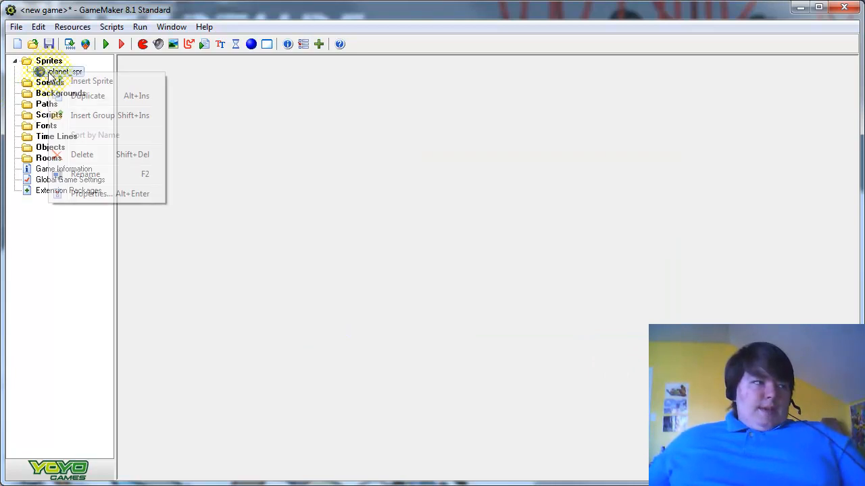
{"action": "left_click", "coordinate": [91, 81]}
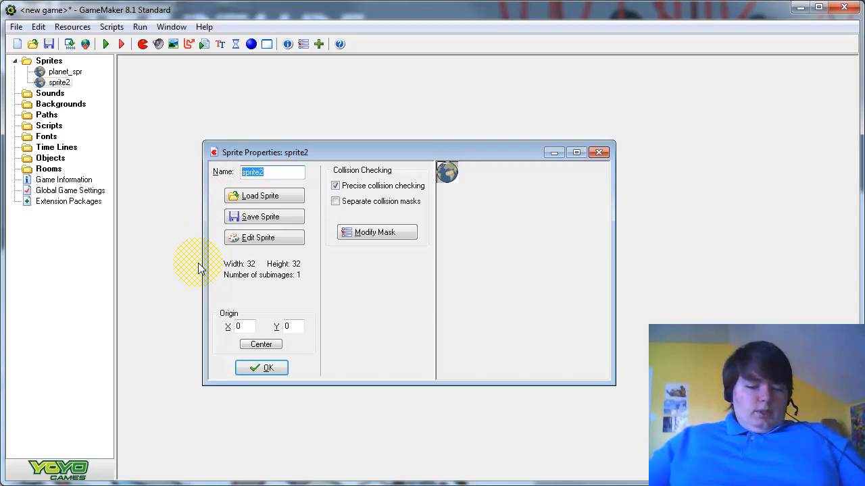
{"action": "type", "text": "planet_glow_spr"}
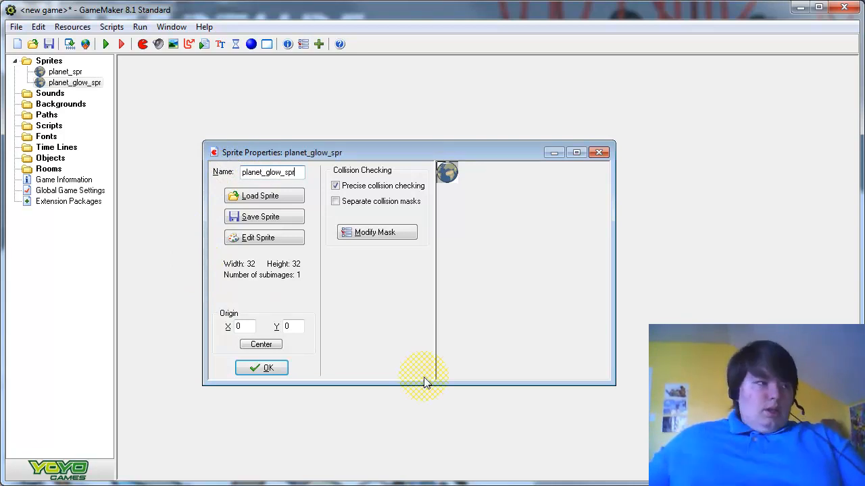
{"action": "left_click", "coordinate": [258, 238]}
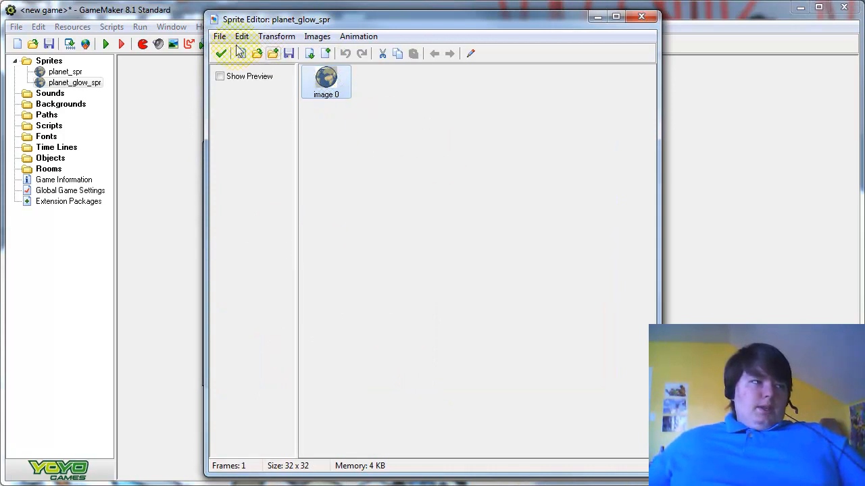
Resize the planet_glow_spr canvas to 200% (64x64 pixels) with the planet centred.
{"action": "left_click", "coordinate": [275, 35]}
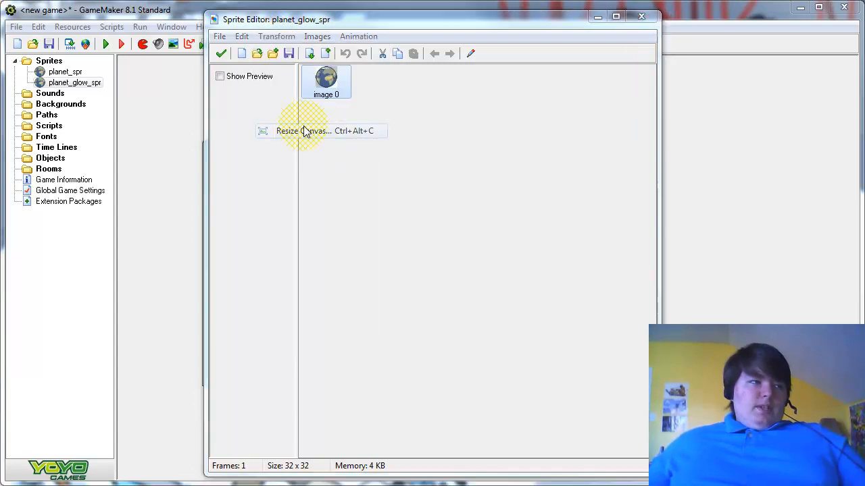
{"action": "left_click", "coordinate": [303, 129]}
{"action": "type", "text": "200"}
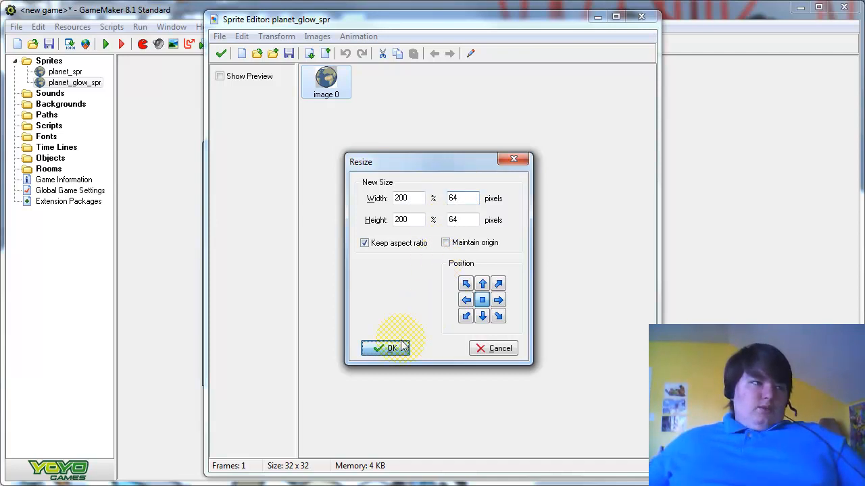
{"action": "left_click", "coordinate": [392, 349]}
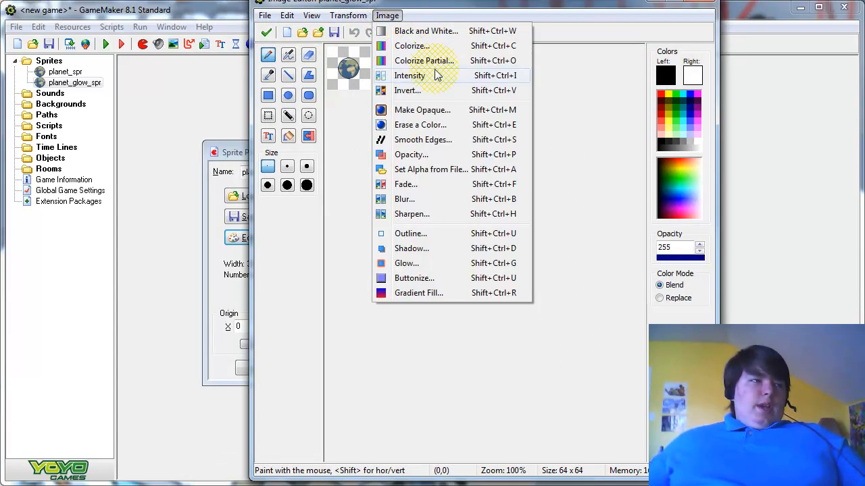
Use Intensity to drain saturation and raise value, making the planet plain white.
{"action": "left_click", "coordinate": [410, 76]}
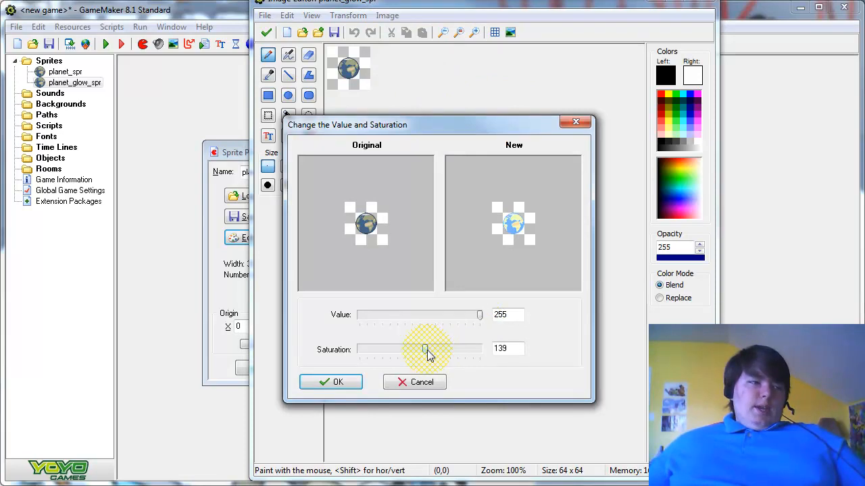
{"action": "left_click_drag", "start_coordinate": [424, 348], "coordinate": [359, 349]}
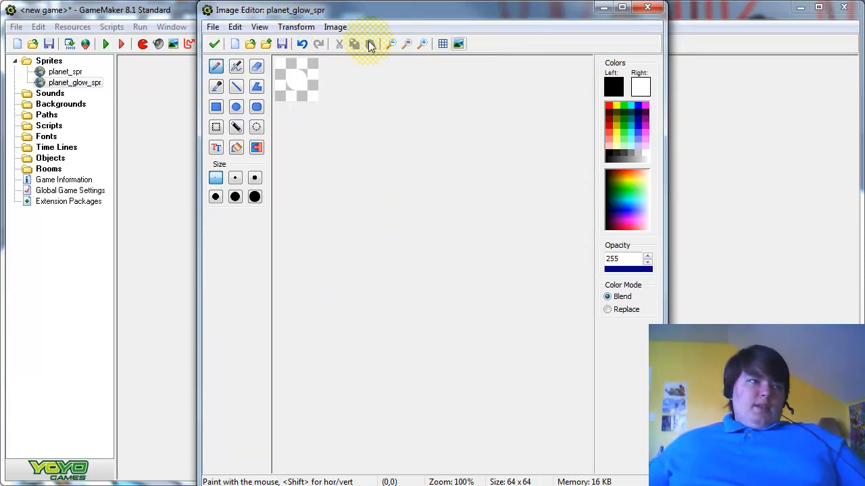
Apply a Large blur to the white planet shape.
{"action": "left_click", "coordinate": [335, 27]}
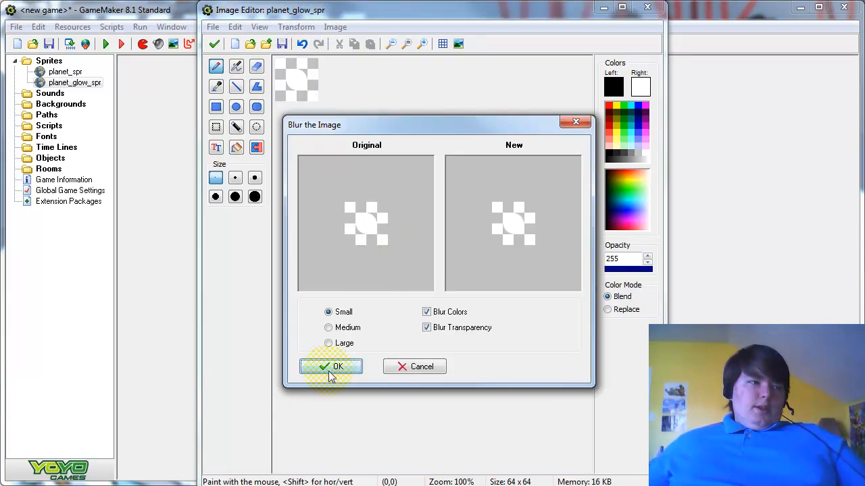
{"action": "left_click", "coordinate": [329, 343]}
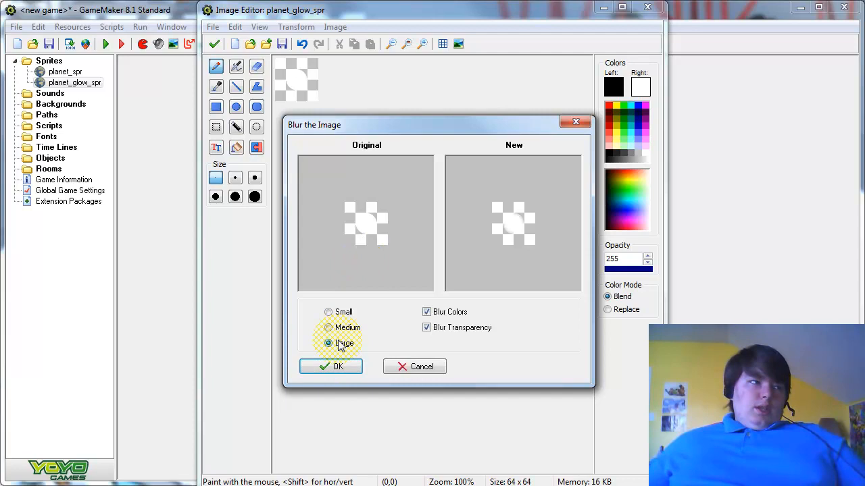
{"action": "left_click", "coordinate": [328, 343]}
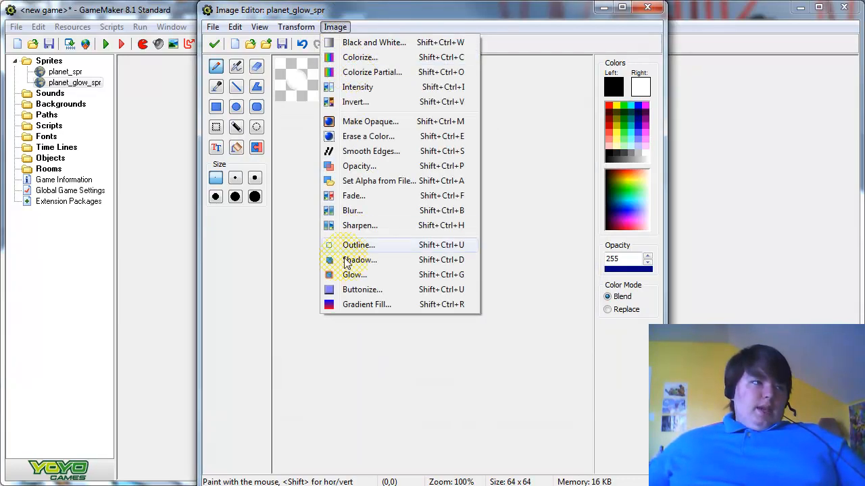
{"action": "mouse_move", "coordinate": [359, 260]}
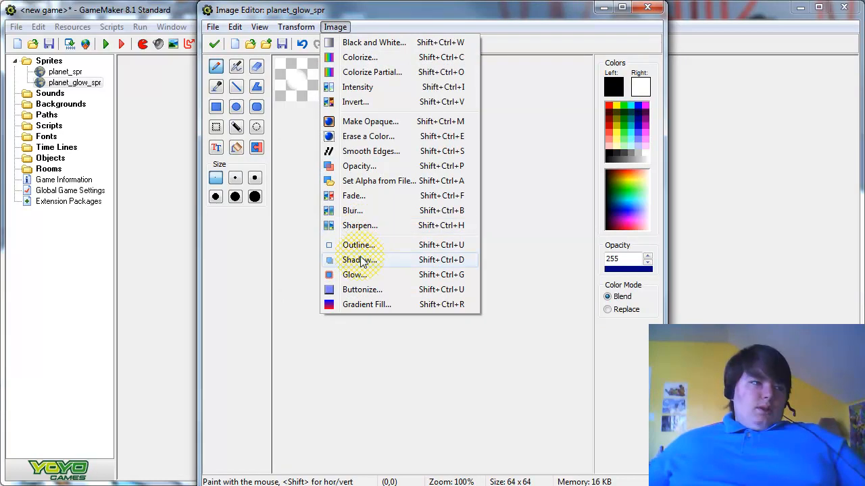
{"action": "mouse_move", "coordinate": [354, 101]}
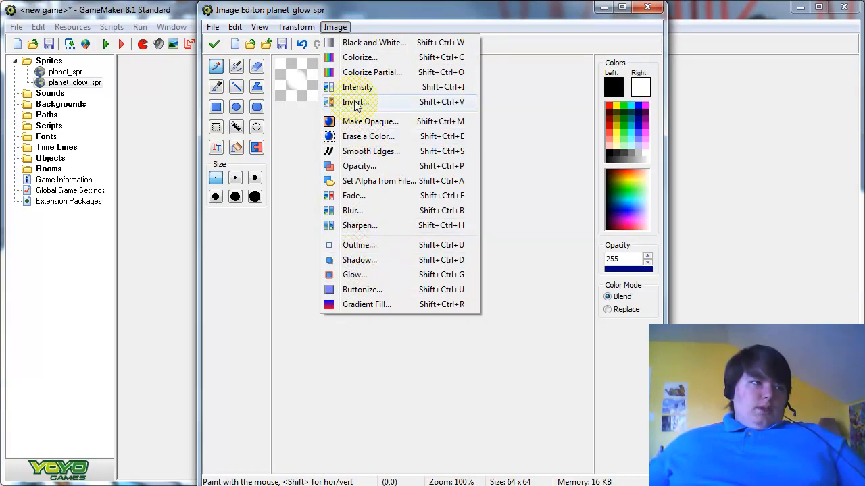
Add a white glow with opacity 185 and thickness 11 around the shape.
{"action": "left_click", "coordinate": [351, 211]}
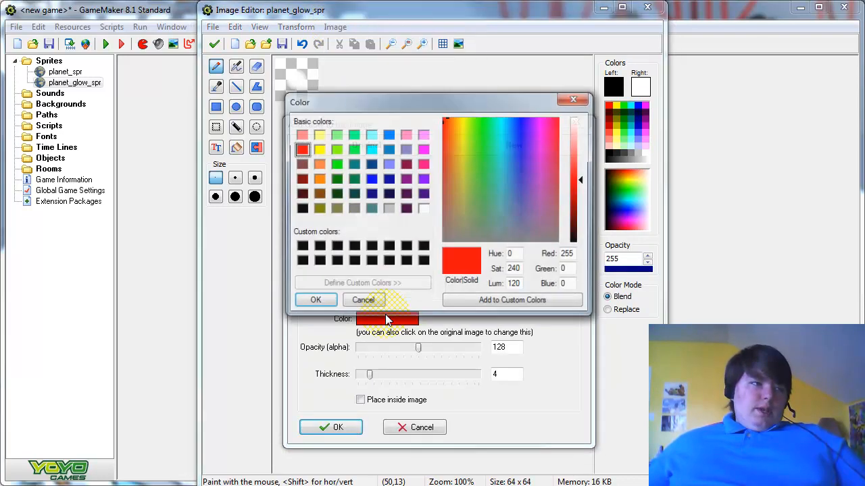
{"action": "left_click", "coordinate": [424, 208]}
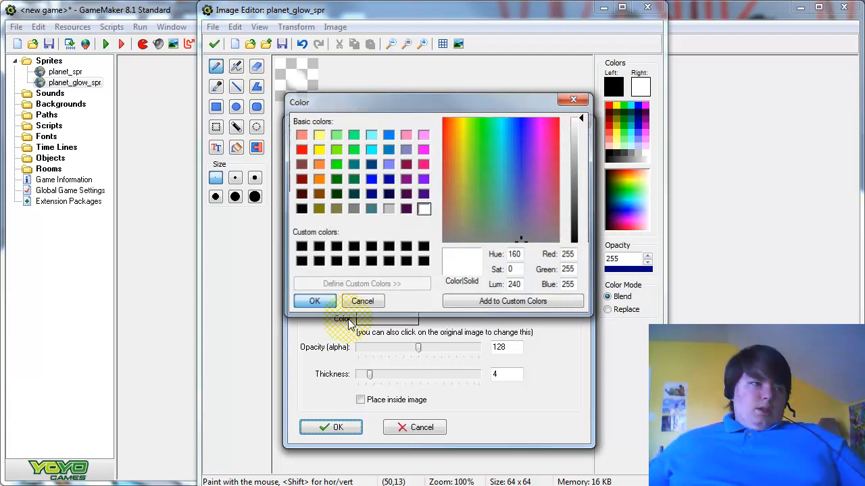
{"action": "left_click", "coordinate": [313, 300]}
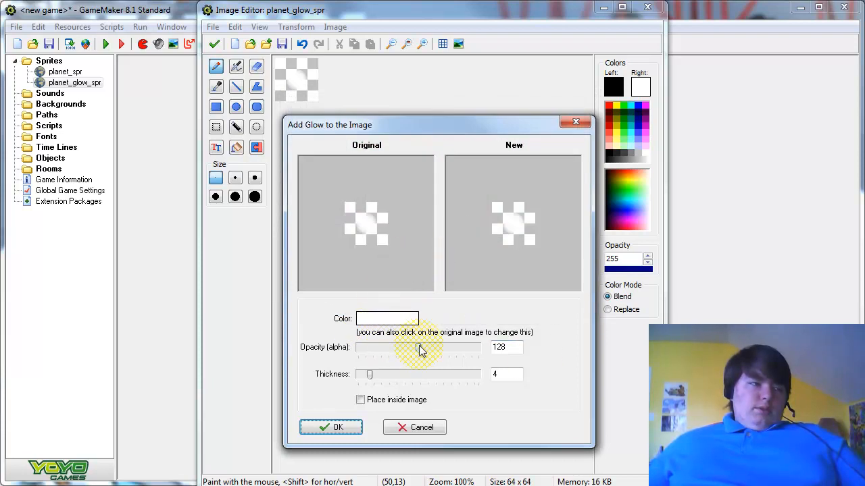
{"action": "left_click_drag", "start_coordinate": [414, 348], "coordinate": [419, 349]}
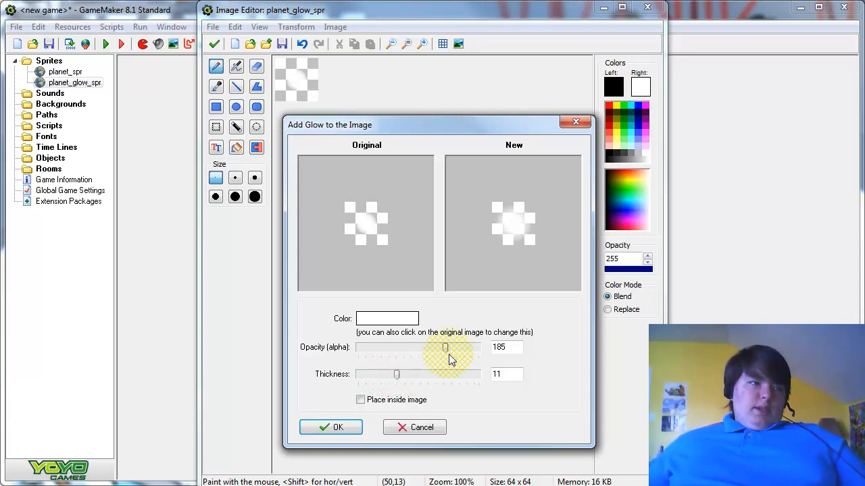
{"action": "left_click_drag", "start_coordinate": [444, 347], "coordinate": [453, 347]}
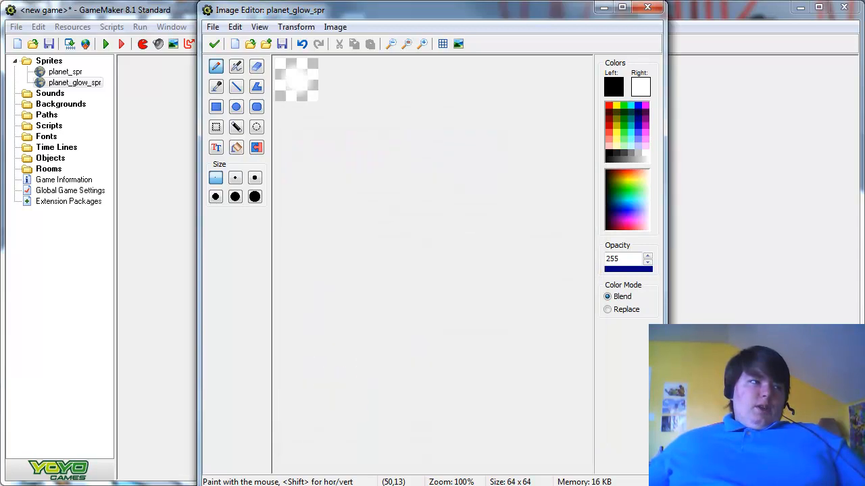
Show the transparent background as a single solid black colour.
{"action": "left_click", "coordinate": [235, 27]}
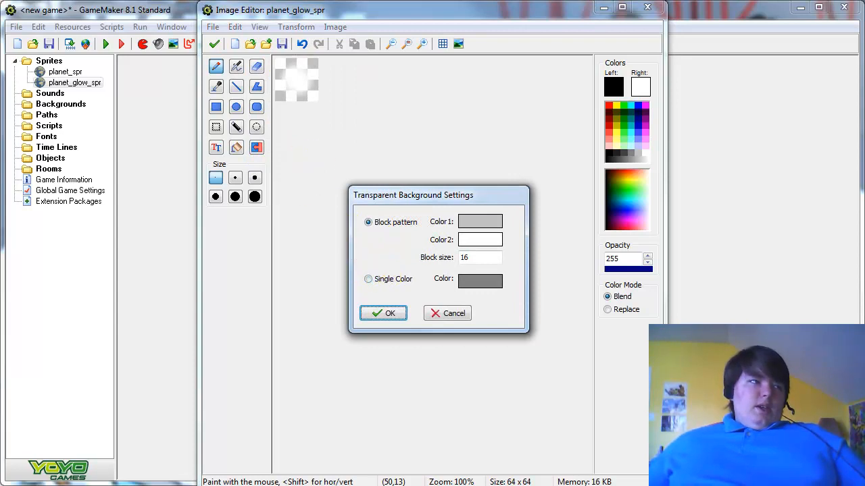
{"action": "left_click", "coordinate": [367, 279]}
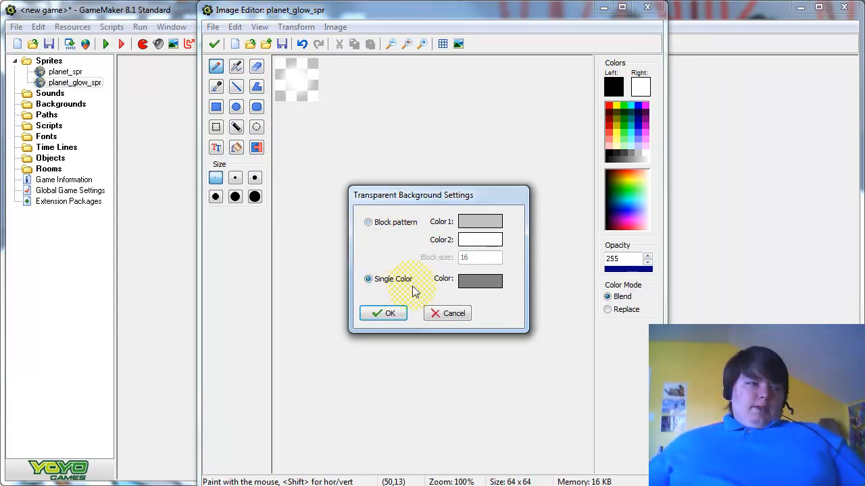
{"action": "left_click", "coordinate": [479, 280]}
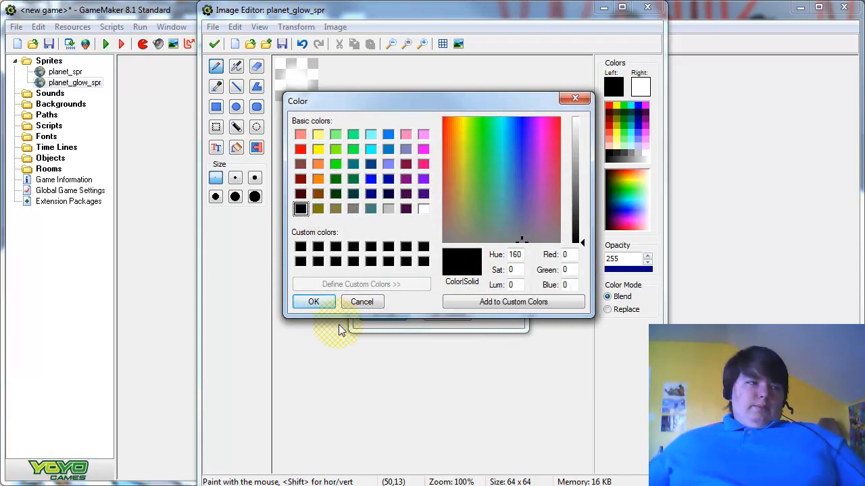
{"action": "left_click", "coordinate": [314, 301]}
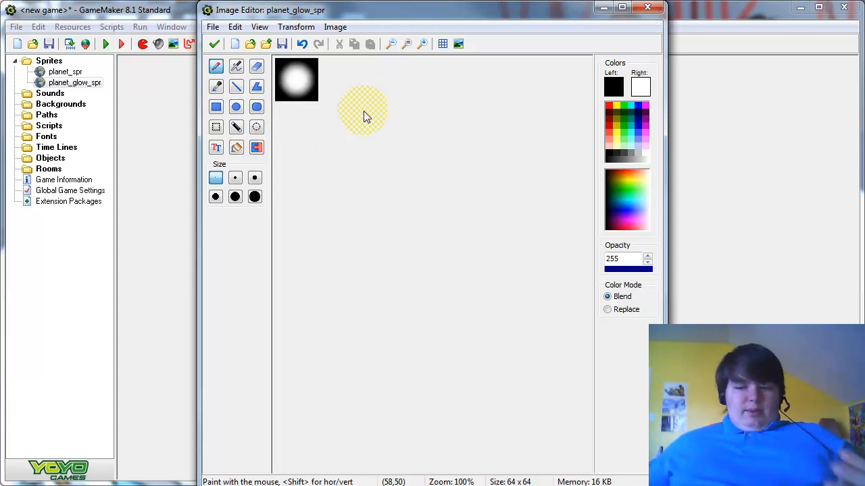
{"action": "mouse_move", "coordinate": [362, 122]}
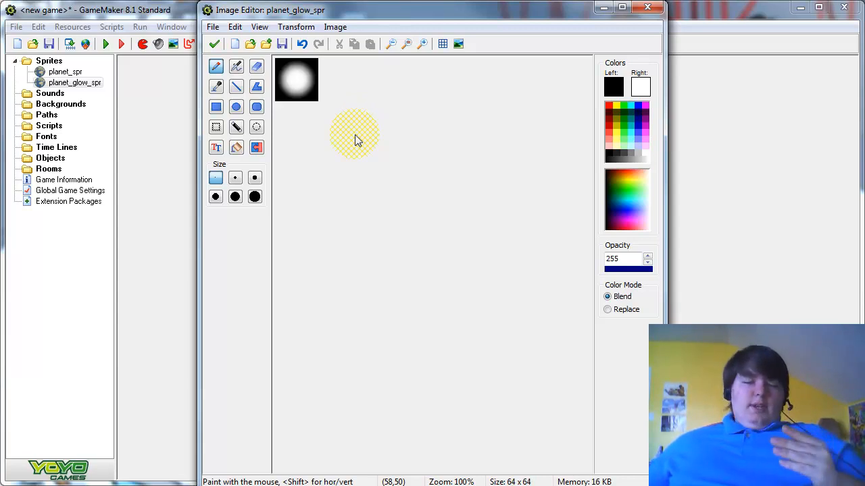
{"action": "mouse_move", "coordinate": [297, 151]}
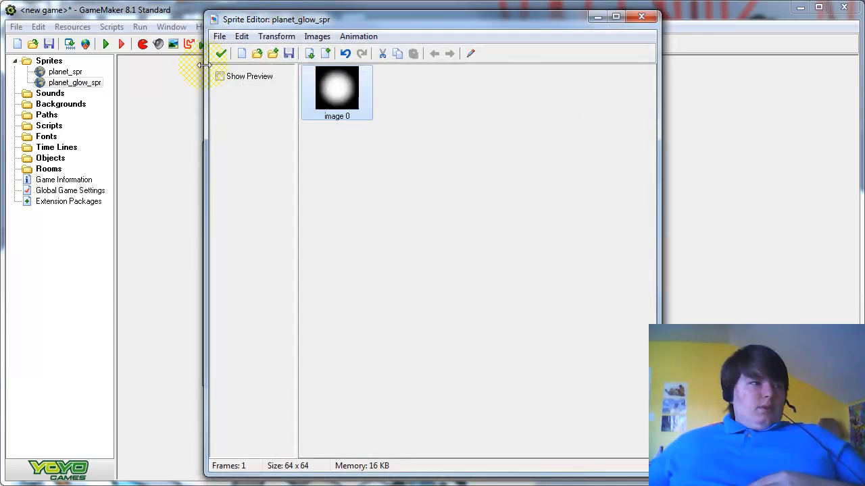
Confirm the edited 64x64 glow image back into planet_glow_spr's properties.
{"action": "left_click", "coordinate": [220, 54]}
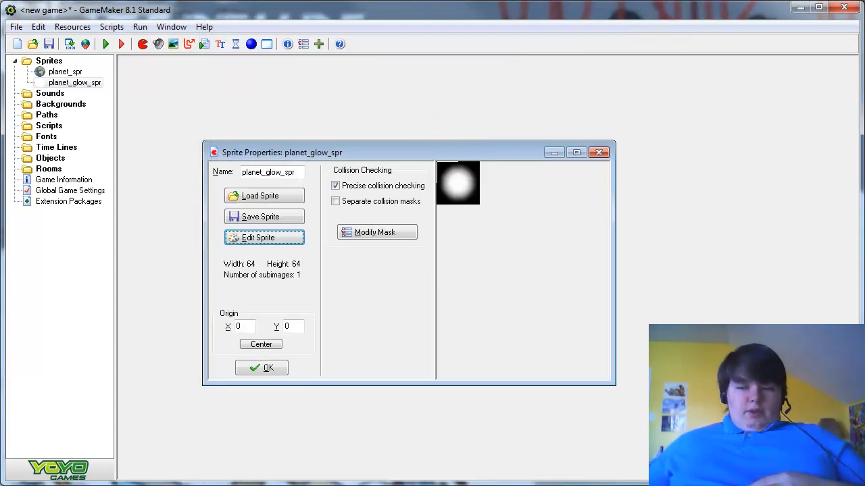